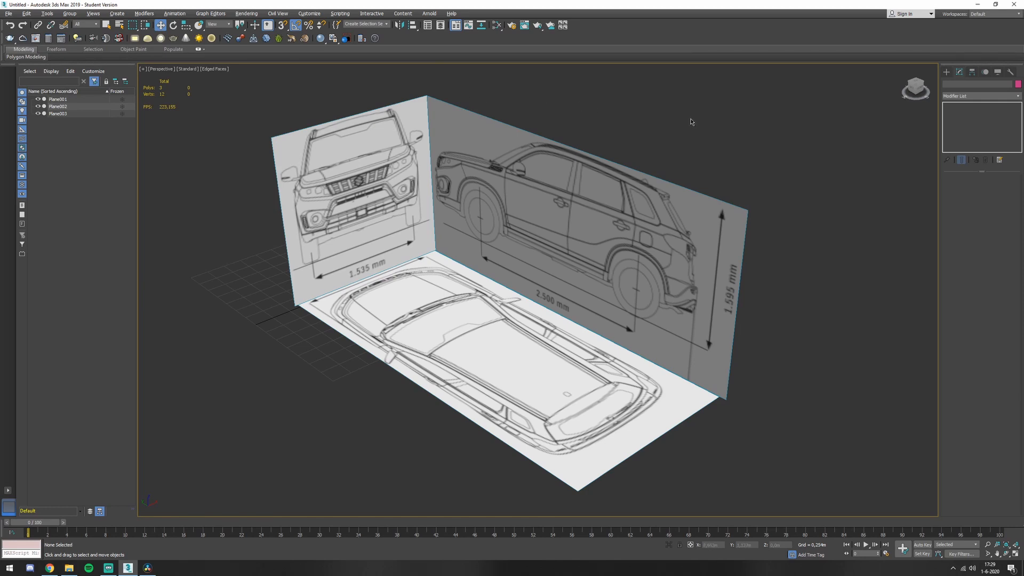
mouse_move(612, 137)
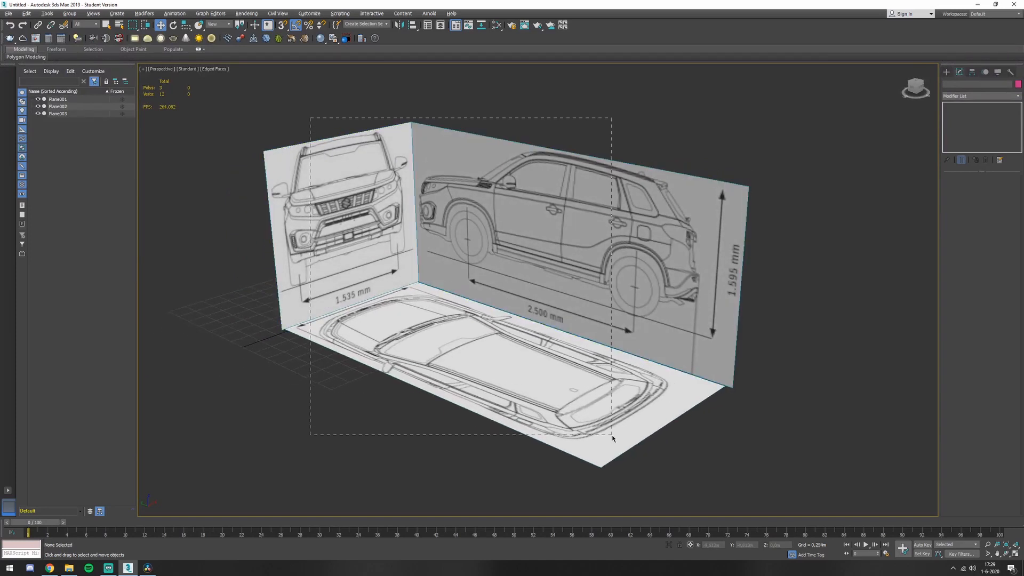
- Unfreeze the three blueprint planes via the right-click menu so they can be deleted
right_click(612, 438)
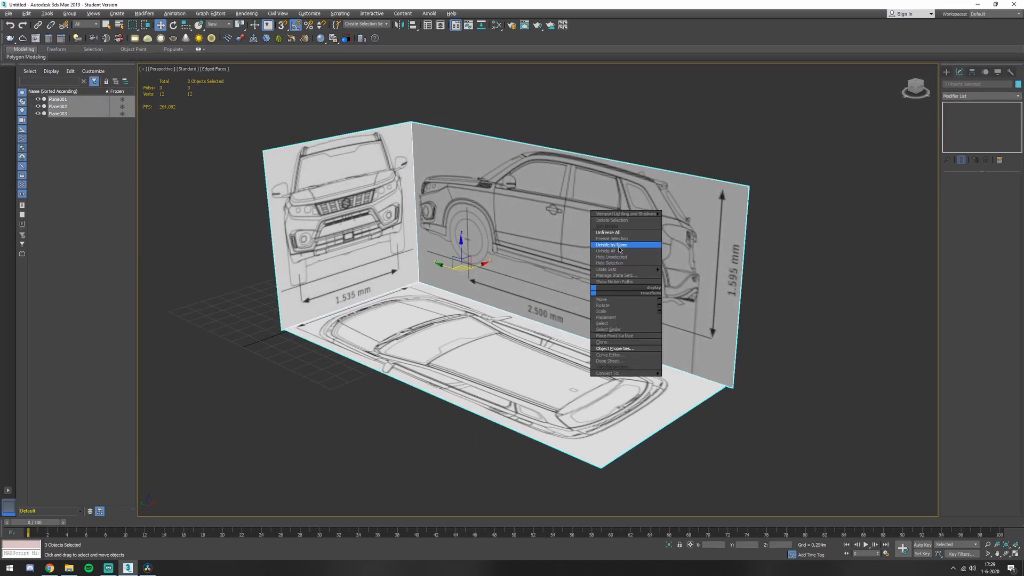
click(612, 237)
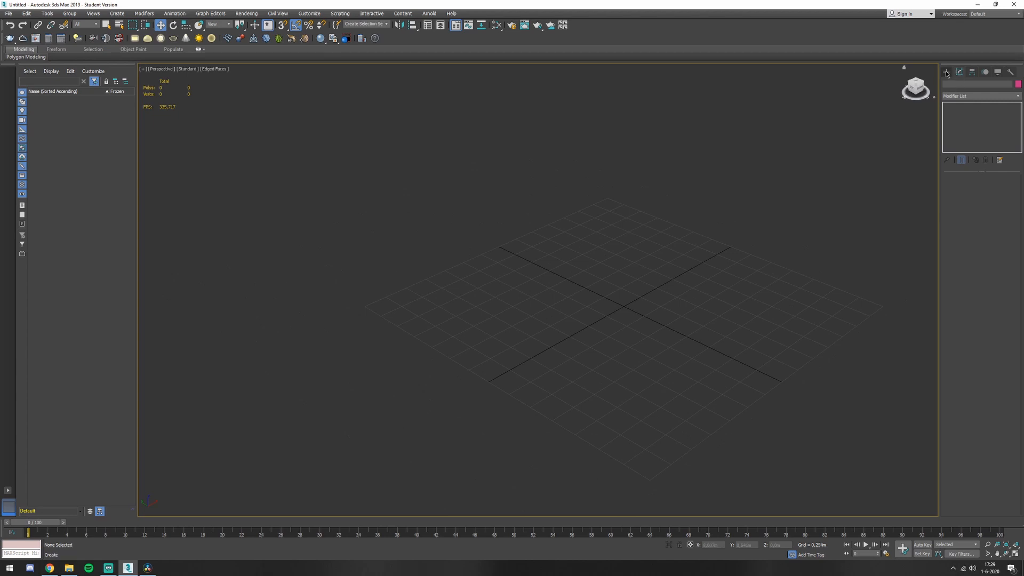
- Draw a new Plane standard primitive on the grid from the Create panel
click(944, 72)
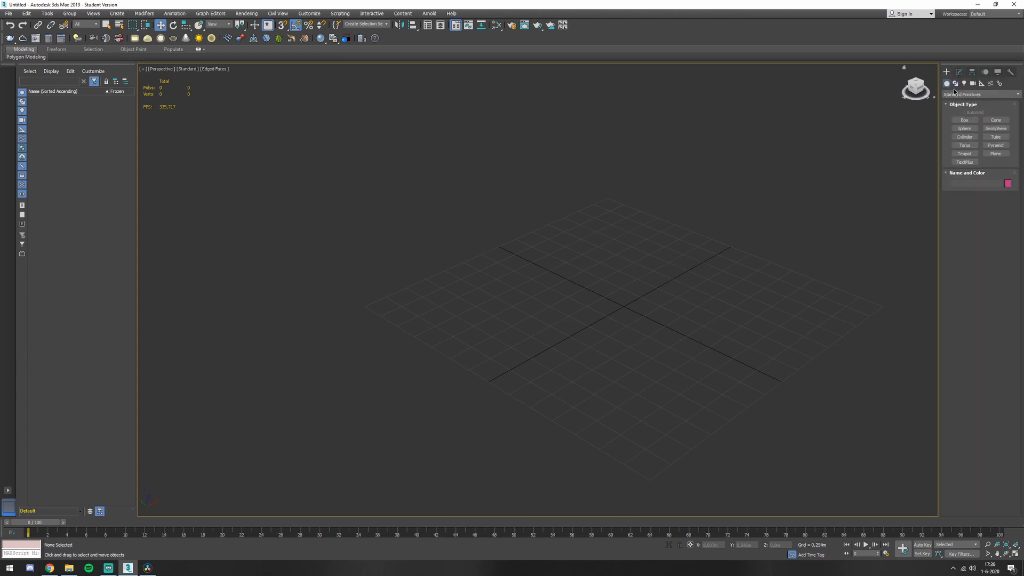
click(995, 153)
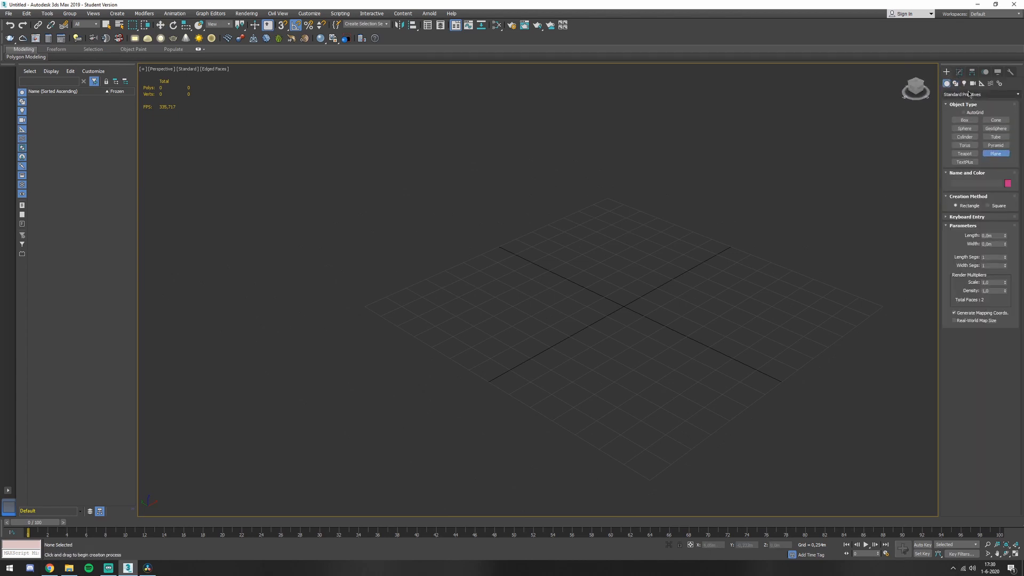
mouse_move(663, 262)
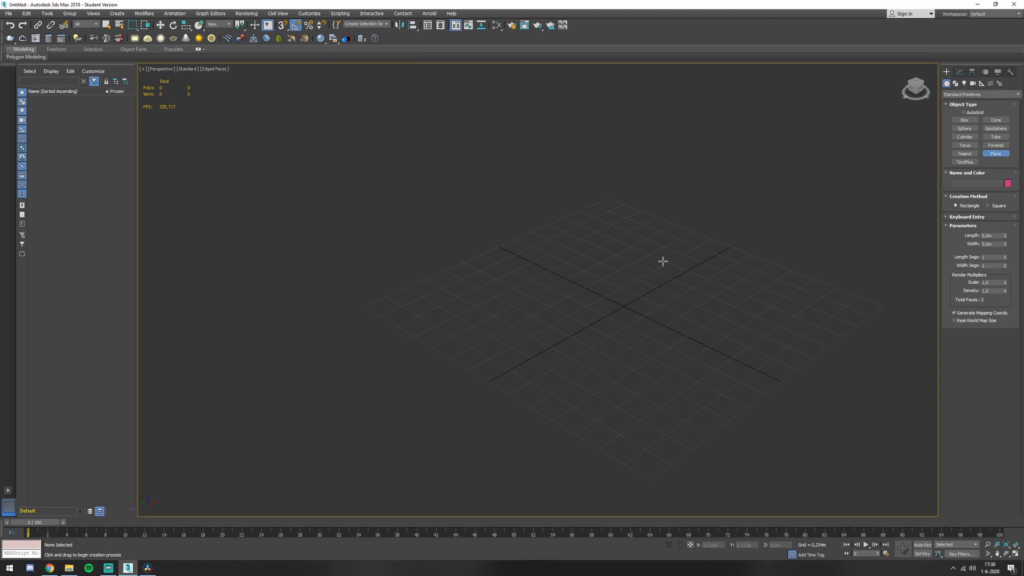
drag(373, 170, 414, 209)
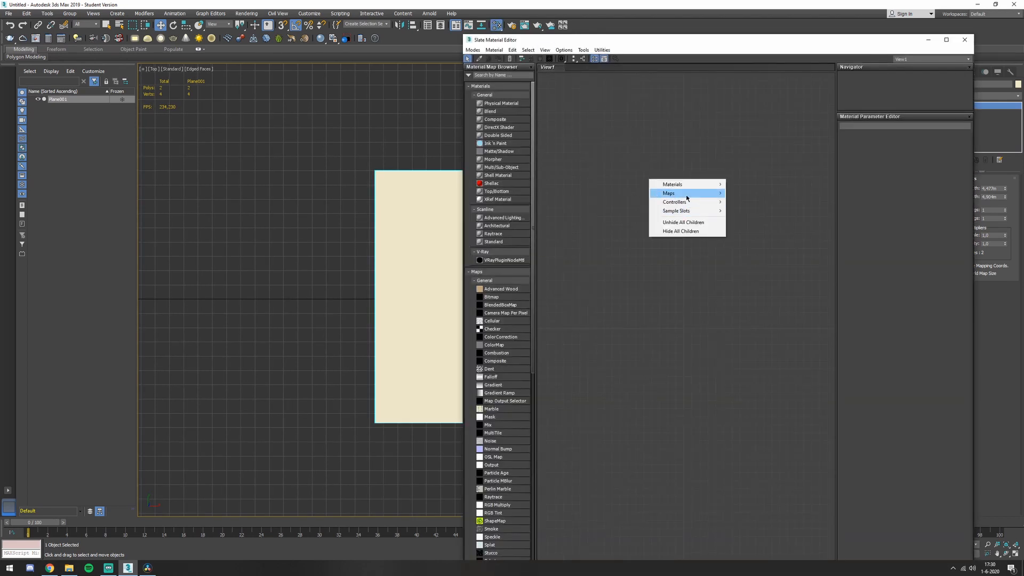
mouse_move(673, 184)
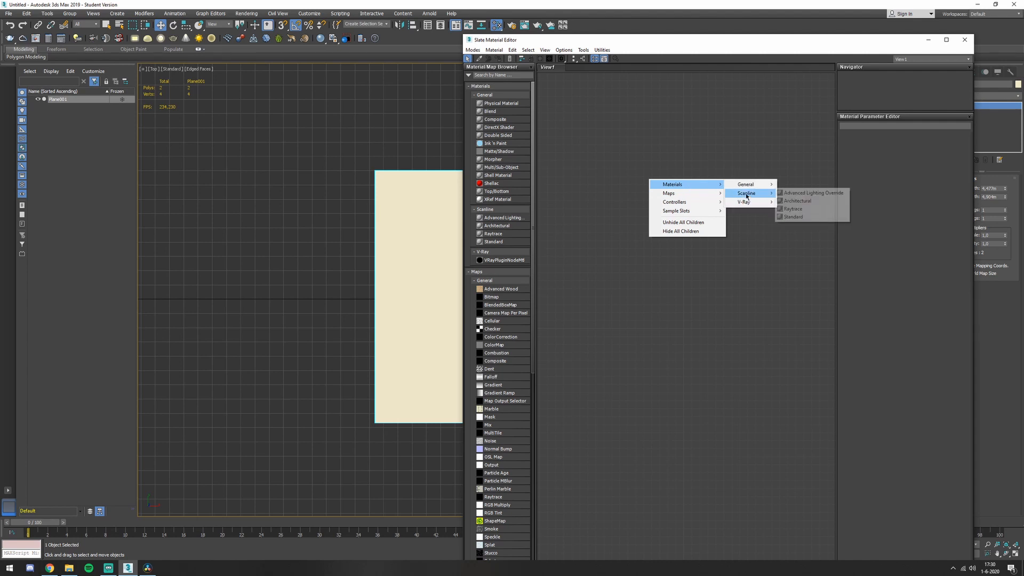
- Build a Standard material with the Suzuki Vitara blueprint bitmap as its diffuse map
click(793, 217)
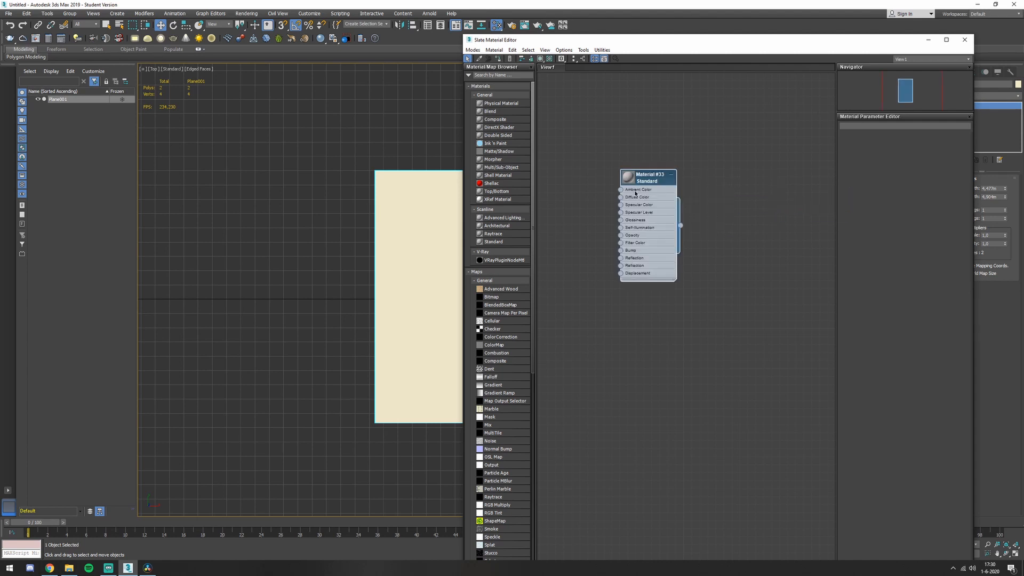
click(646, 178)
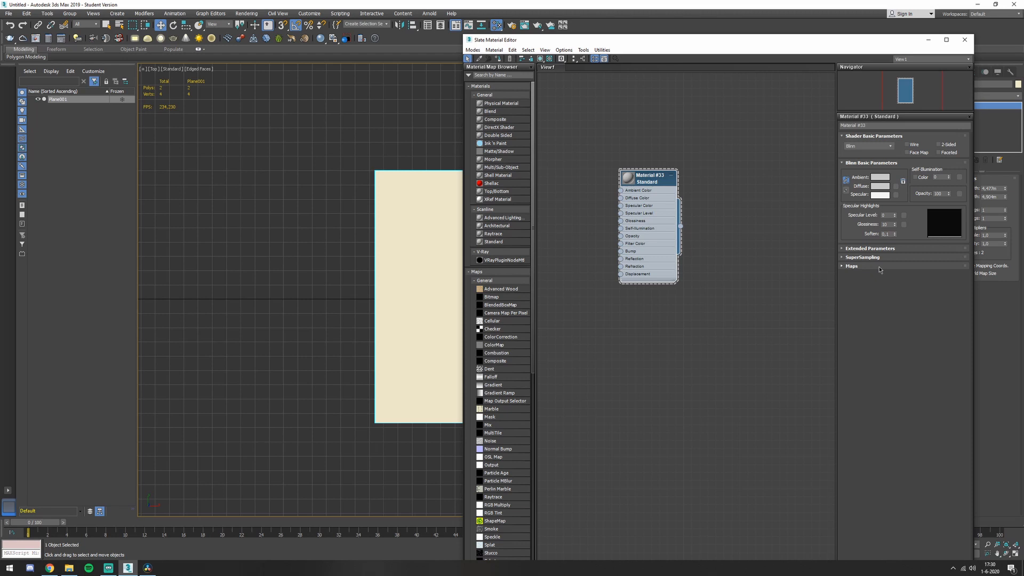
click(851, 265)
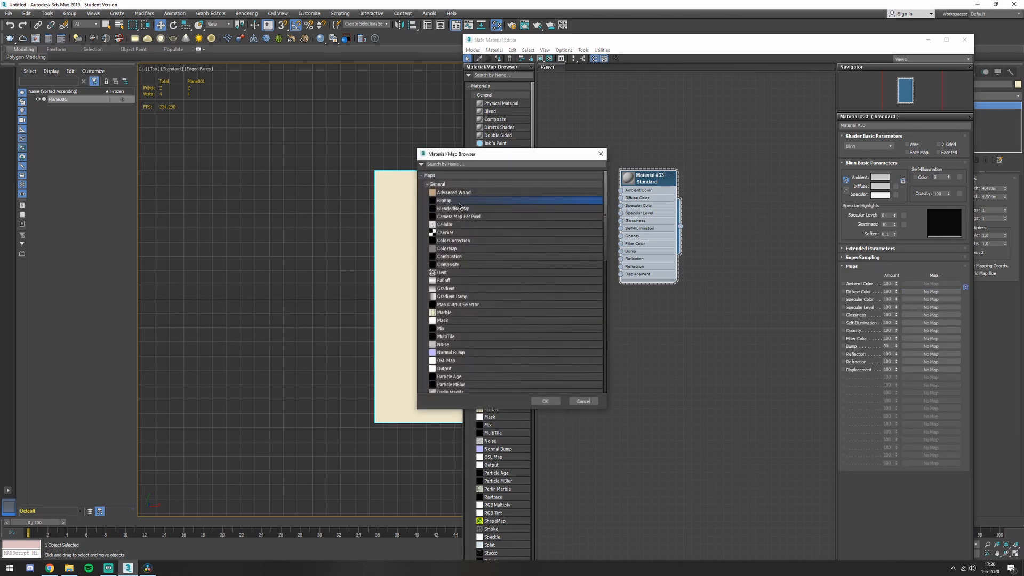
double_click(444, 199)
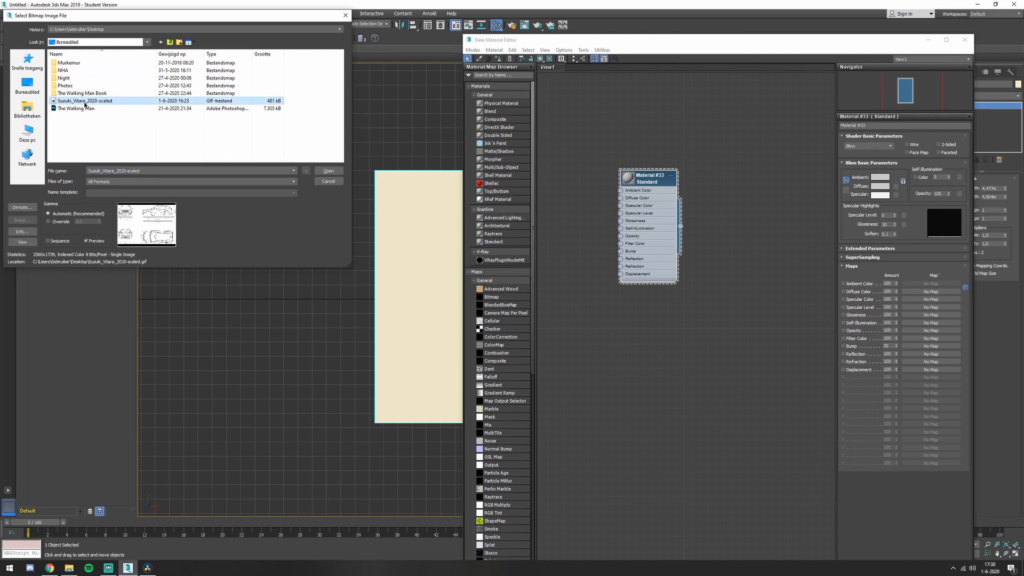
click(328, 171)
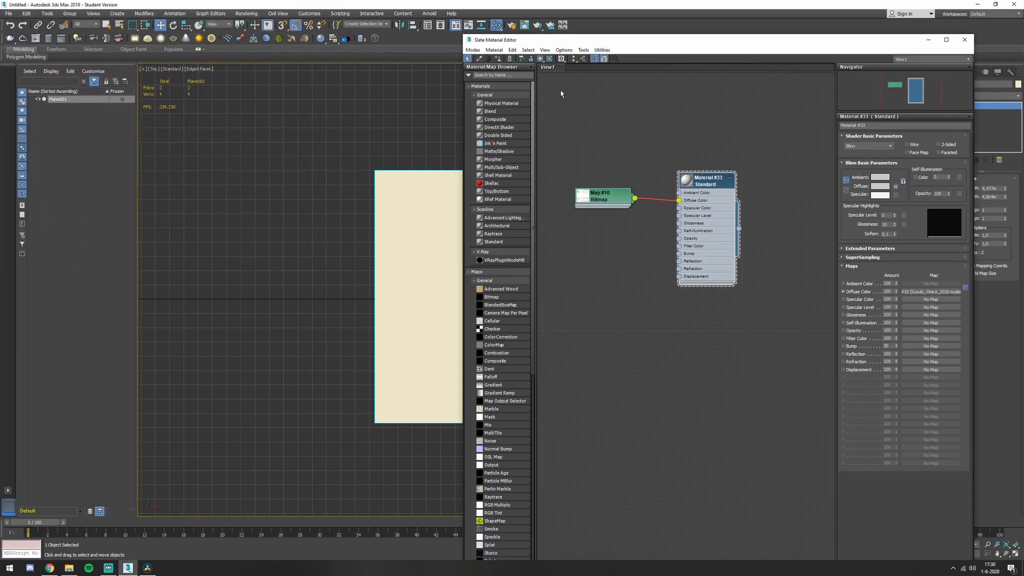
mouse_move(539, 59)
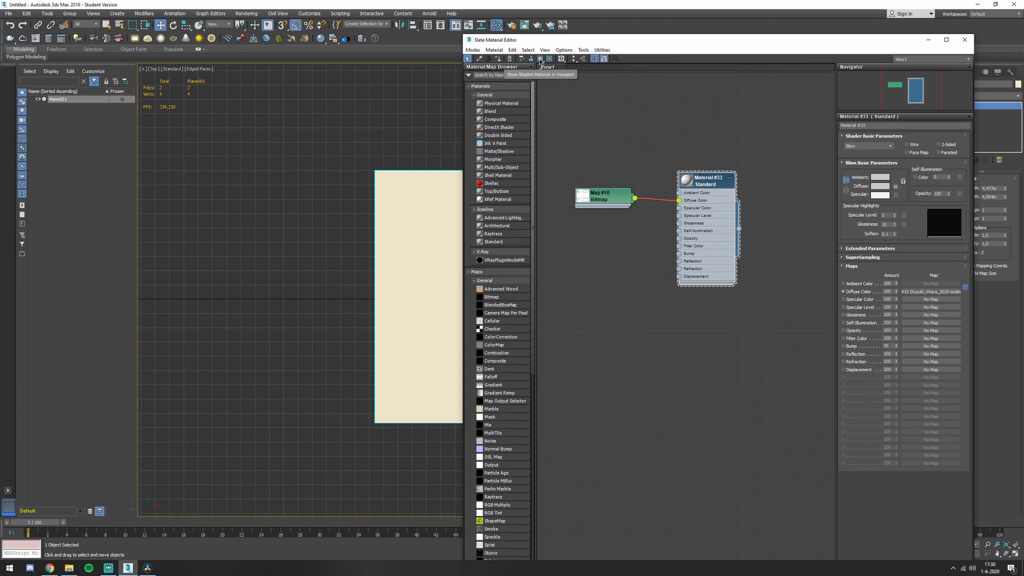
- Show the blueprint material shaded on the plane in the viewport and close the editor
click(538, 59)
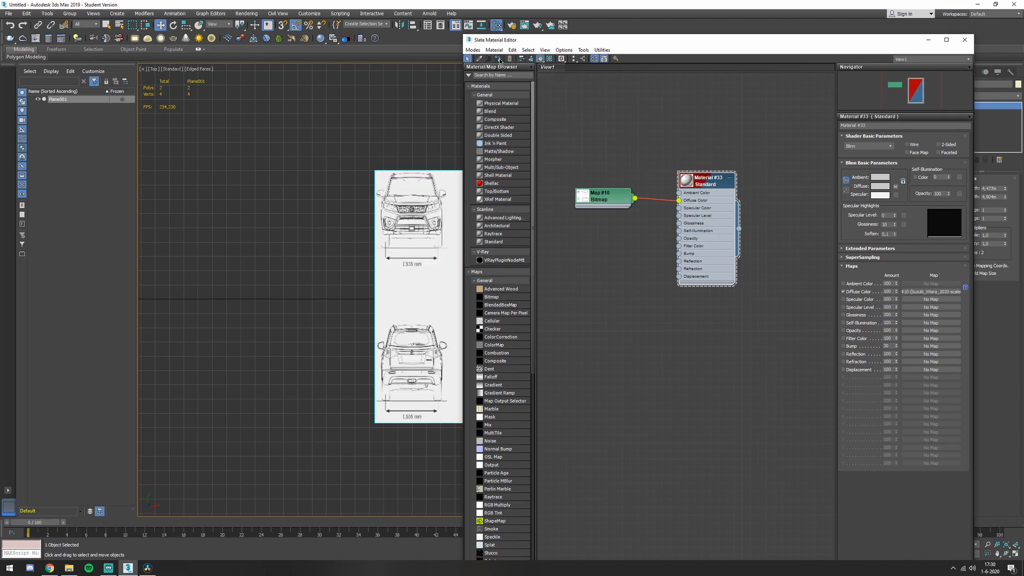
click(965, 39)
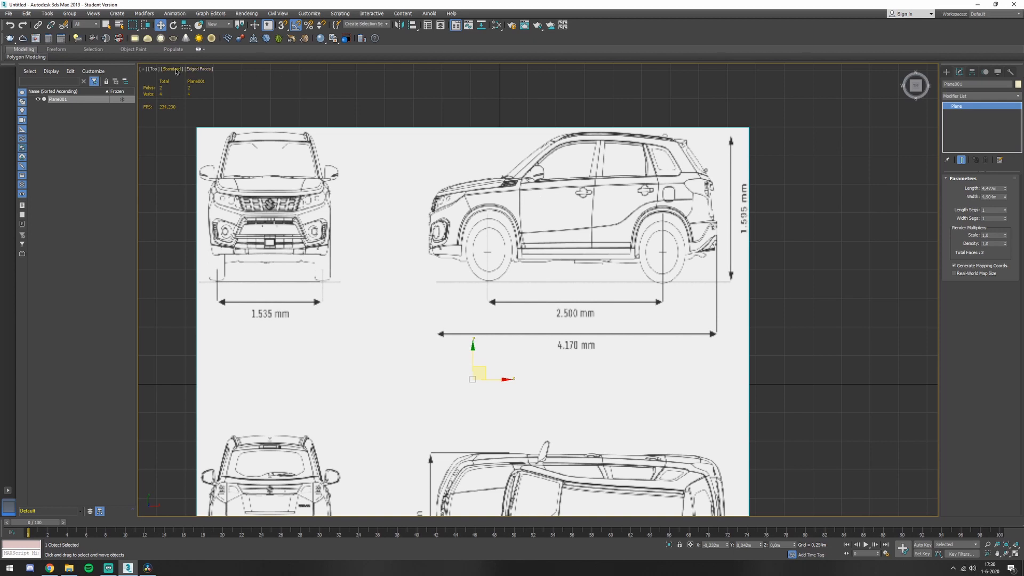
- Set the top view's texture display to High Quality and zoom to see the whole blueprint
click(171, 68)
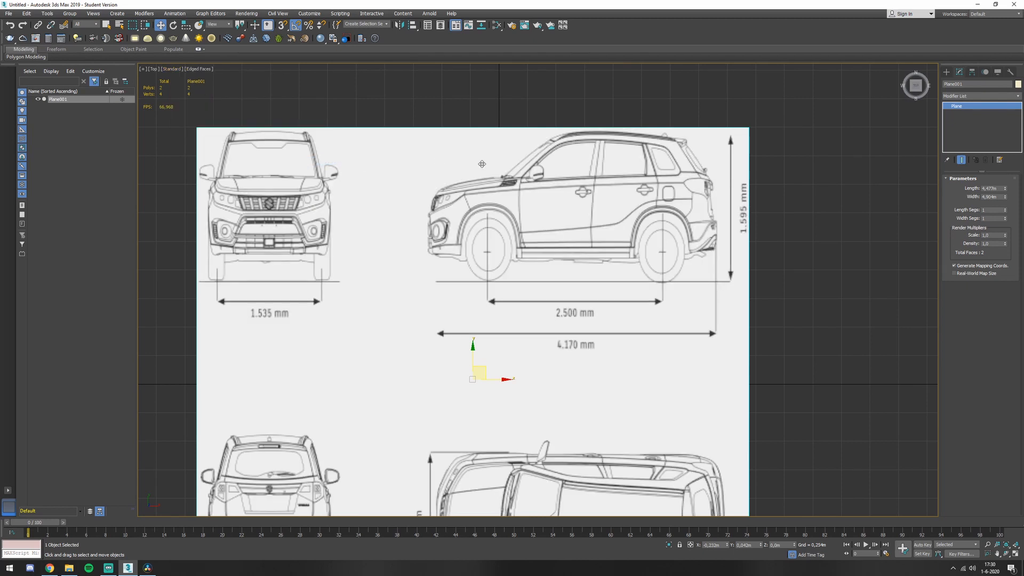
scroll(down, 3)
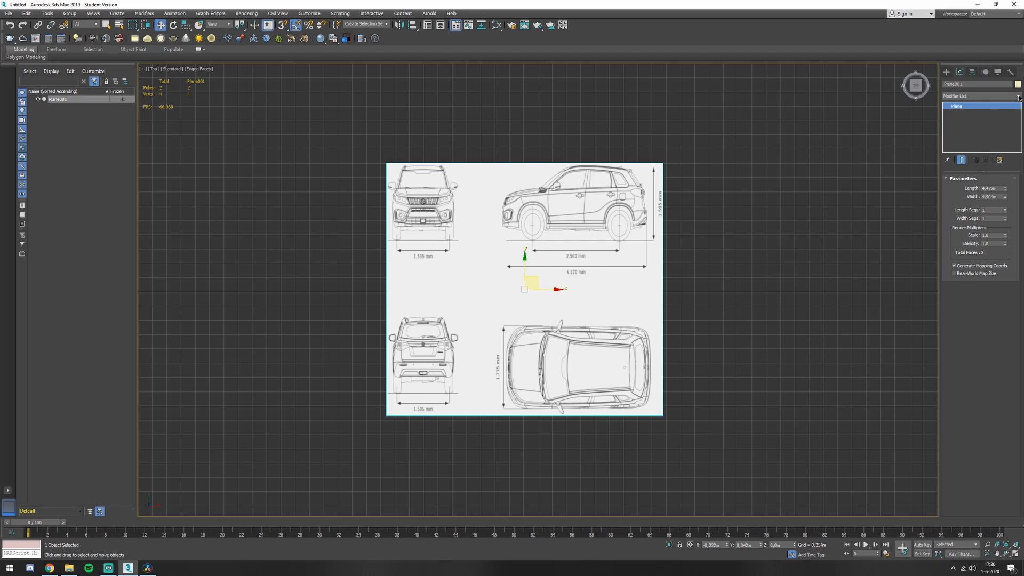
- Add a UVW Map modifier and Bitmap Fit it to the blueprint image's proportions
click(1015, 96)
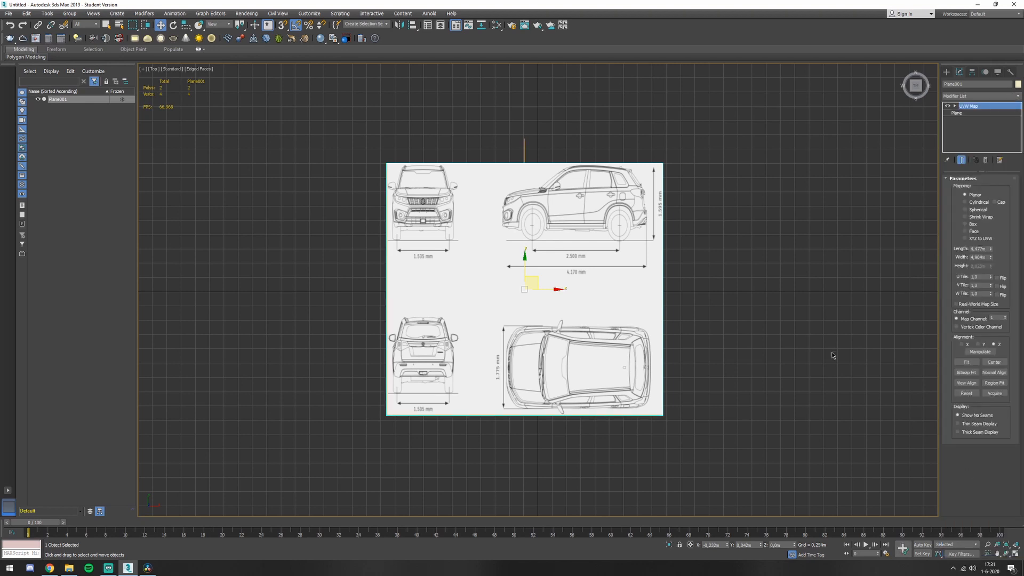
mouse_move(973, 182)
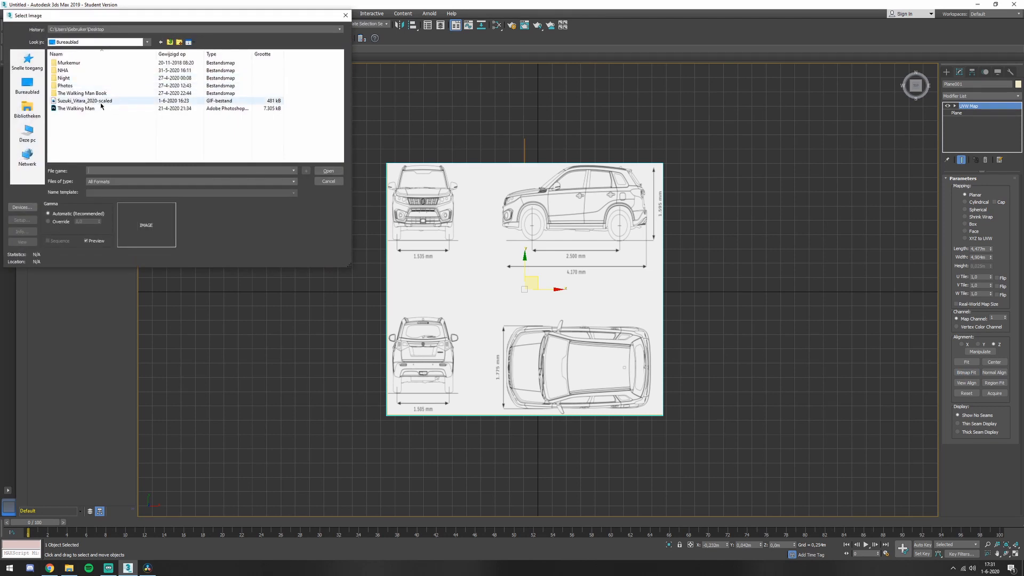
click(327, 181)
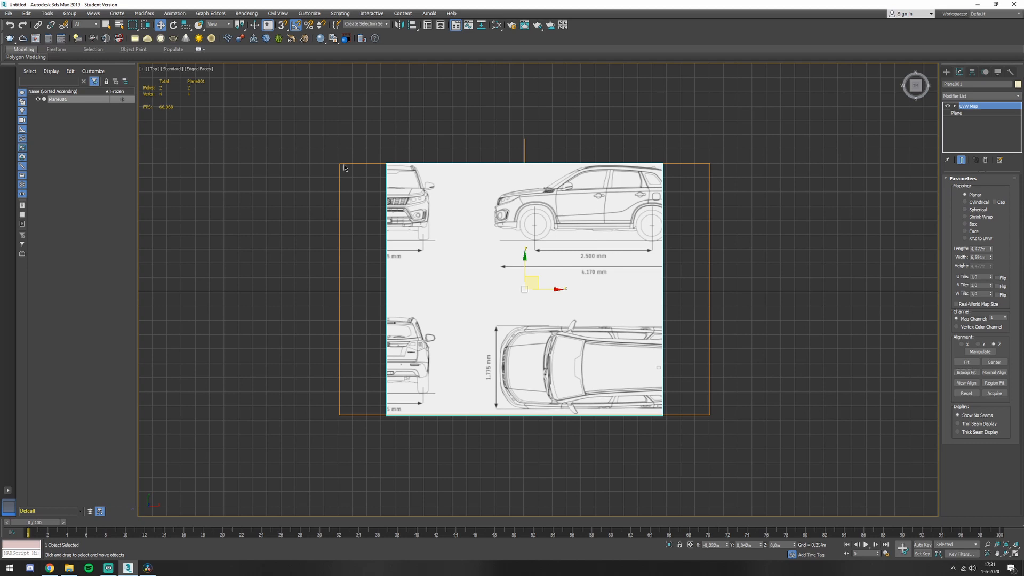
mouse_move(737, 132)
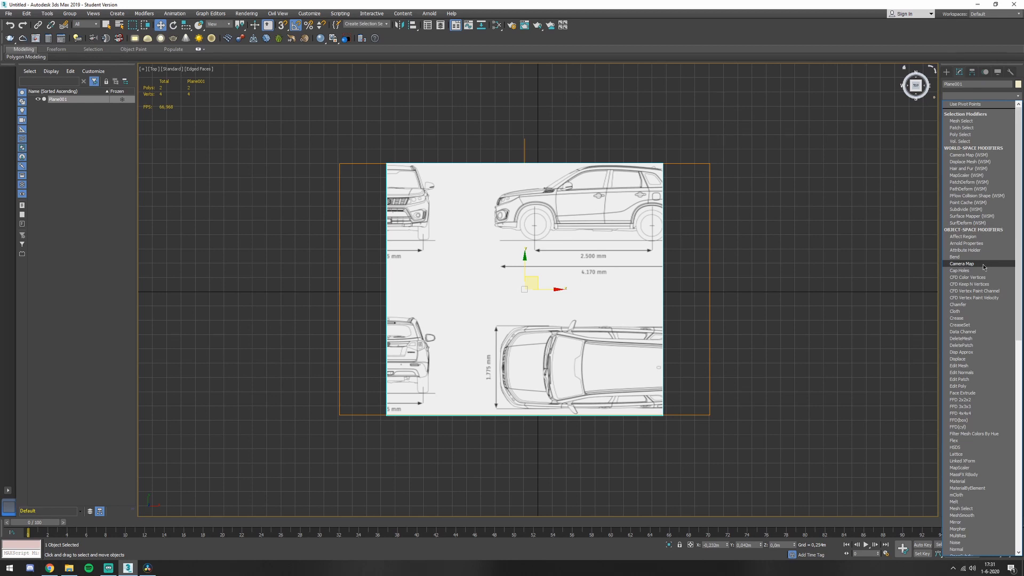
- Add an Edit Poly modifier and crop the plane's vertices around the front-view drawing
click(958, 385)
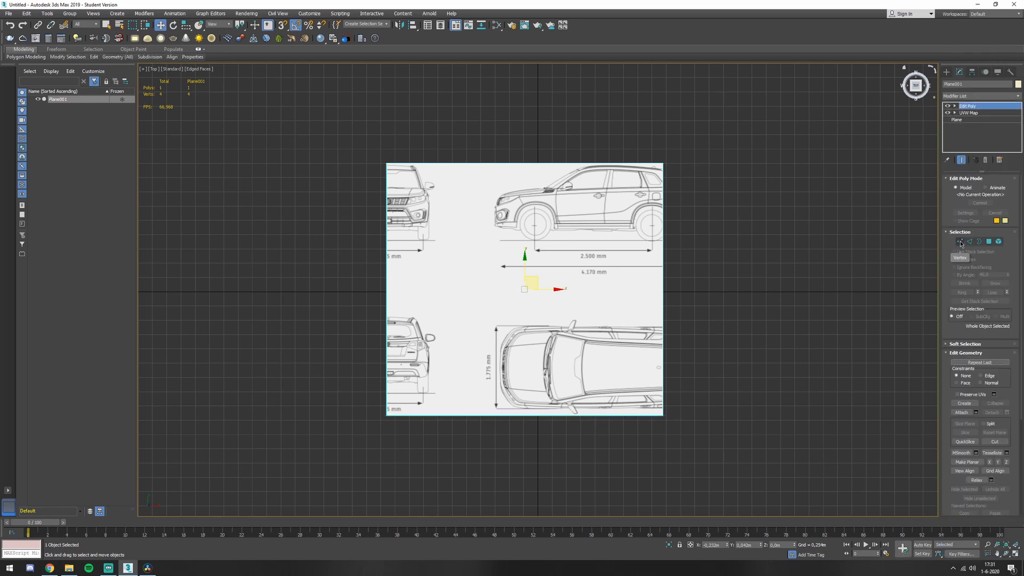
click(961, 241)
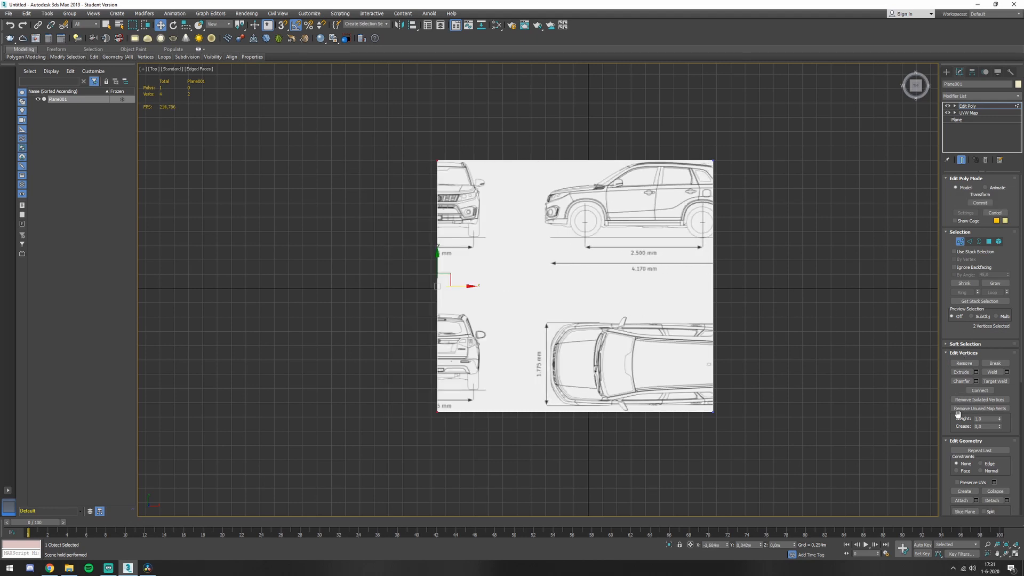
scroll(down, 3)
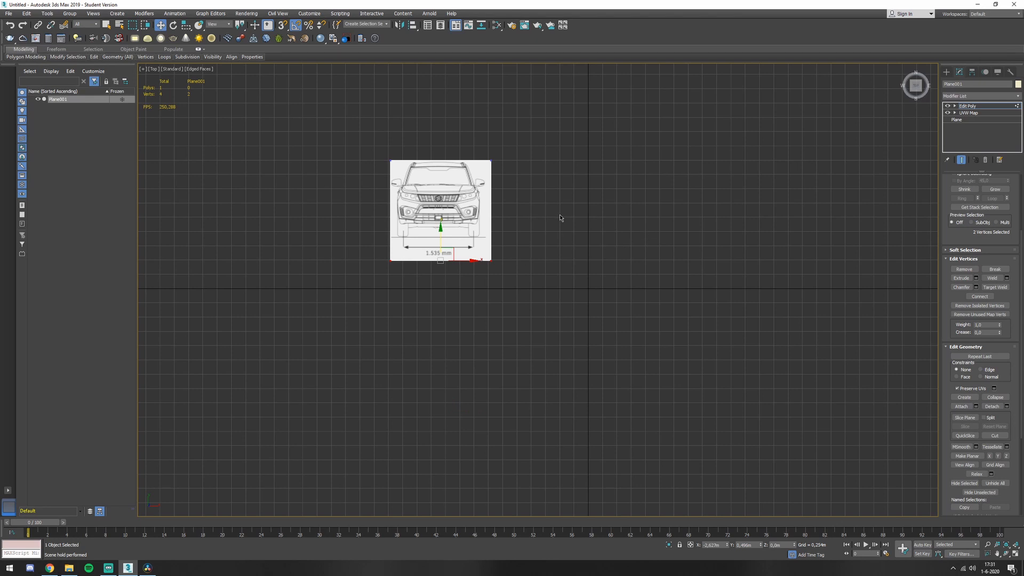
mouse_move(619, 170)
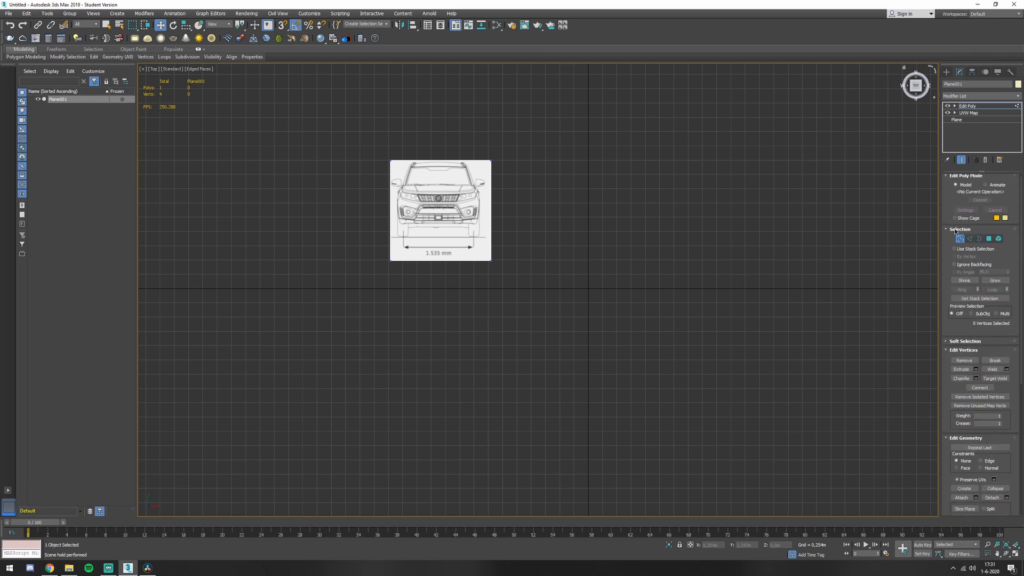
- Centre the front-view plane's pivot using Affect Pivot Only and Center to Object
click(960, 238)
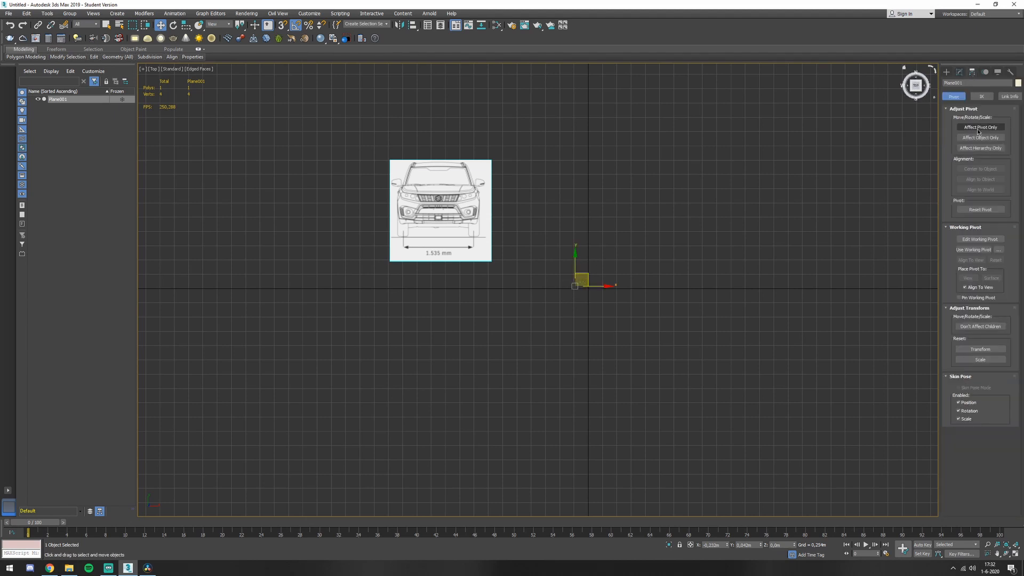
click(979, 127)
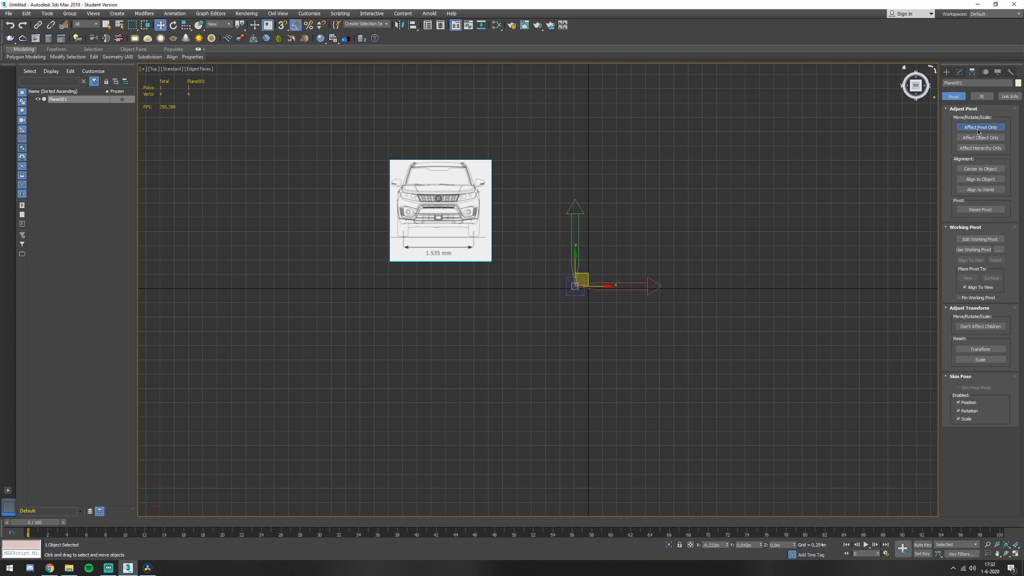
click(979, 169)
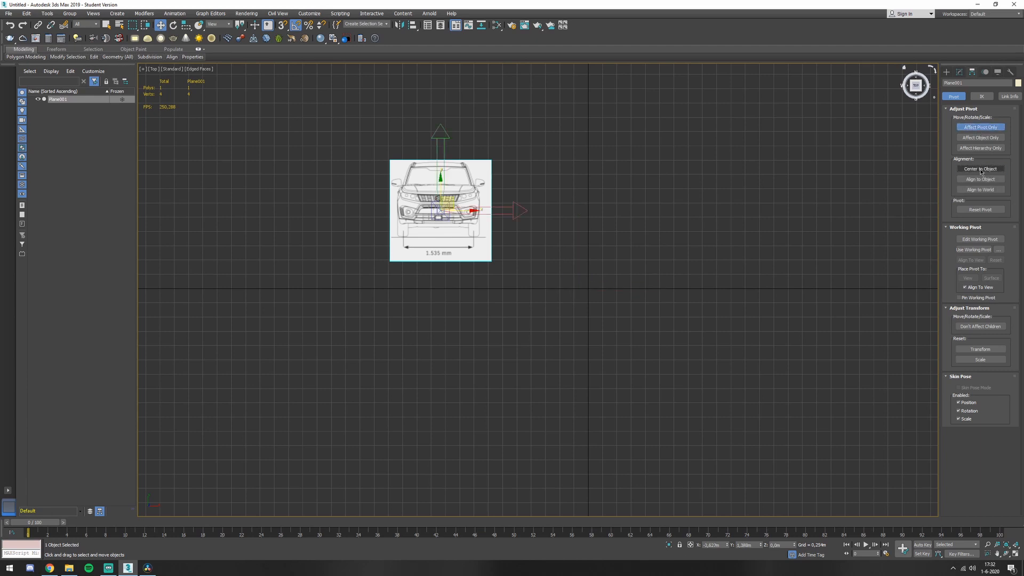
mouse_move(979, 127)
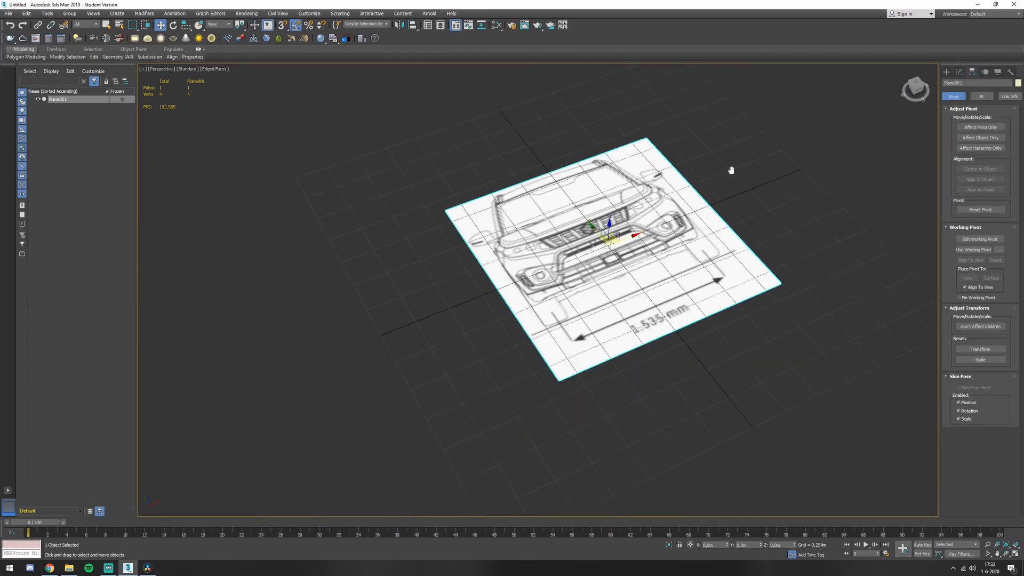
- Zoom in on the upright front-view plane in the Perspective viewport
scroll(down, 3)
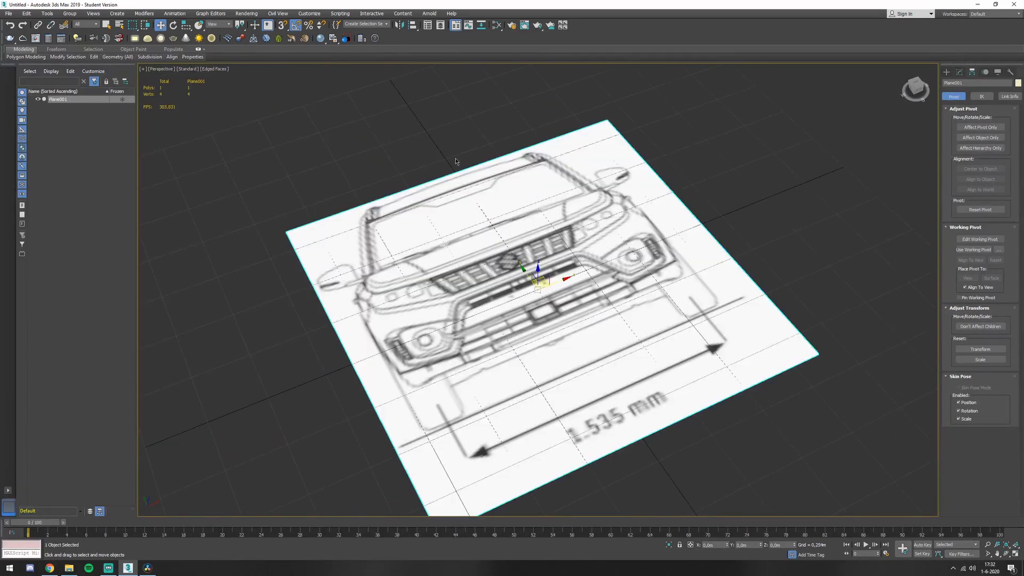
scroll(down, 3)
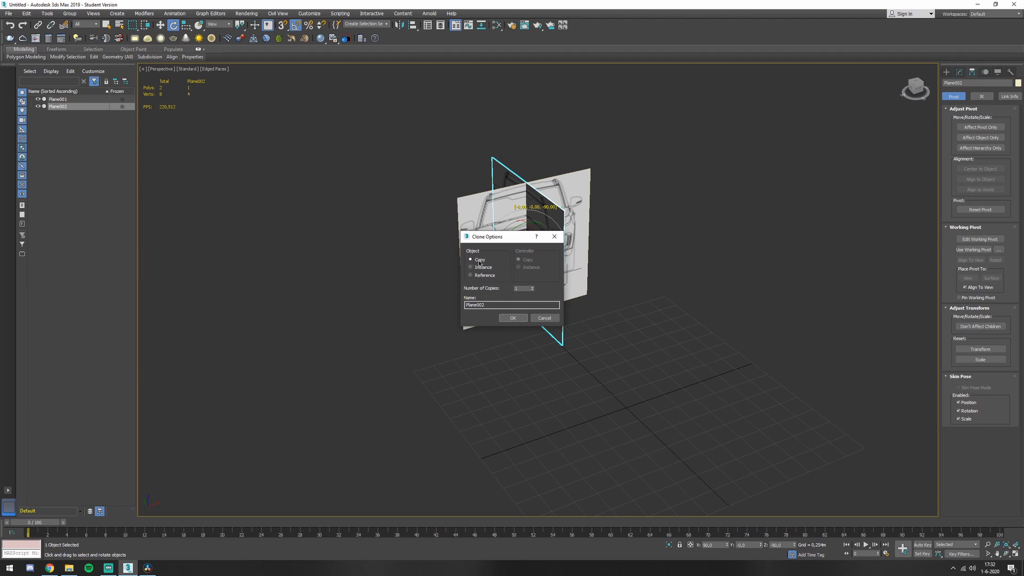
- Confirm Copy in Clone Options to create Plane002 perpendicular to the front-view plane
click(512, 318)
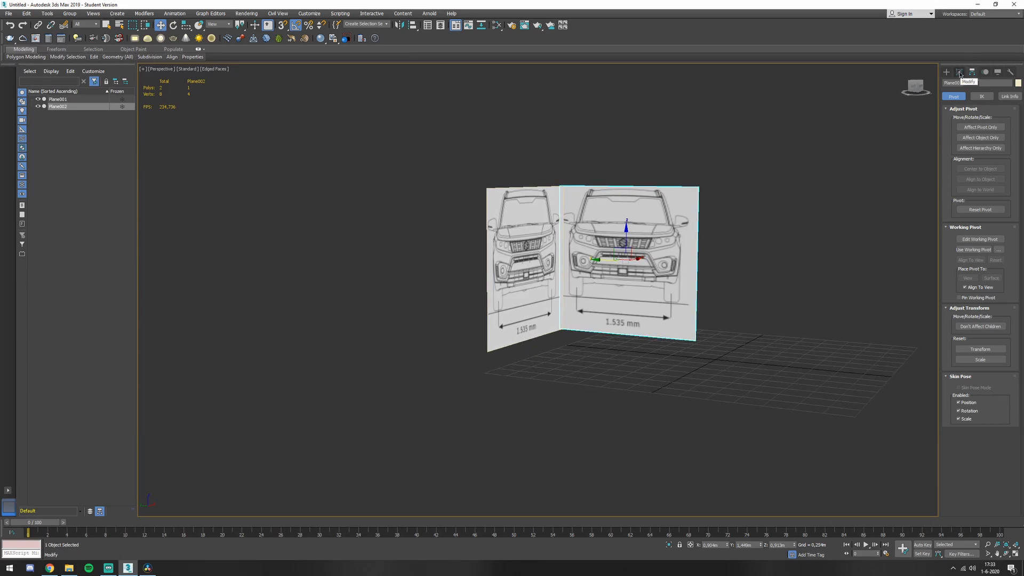
- Crop Plane002's Edit Poly vertices so it shows only the side-view blueprint
click(958, 72)
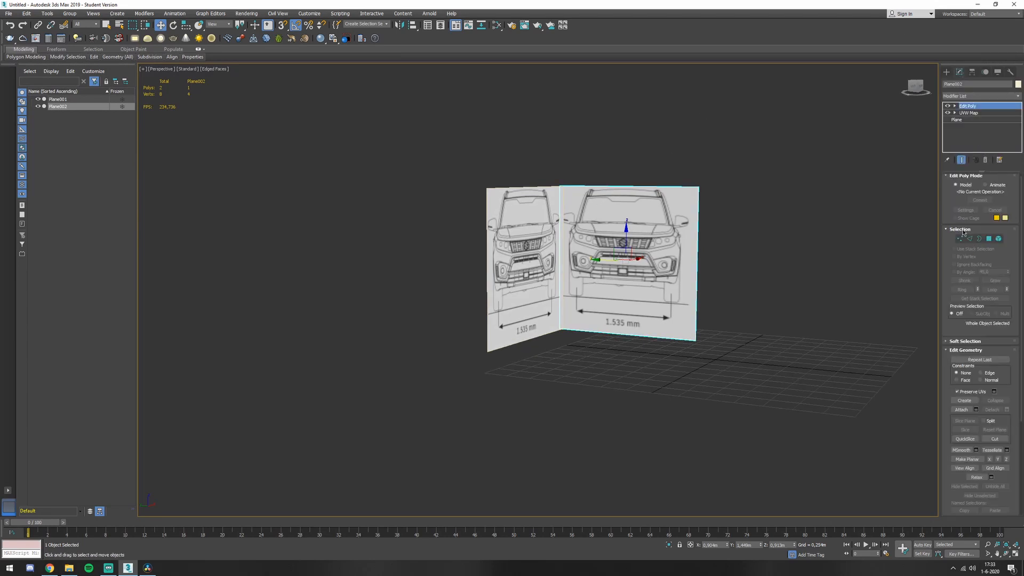
click(961, 238)
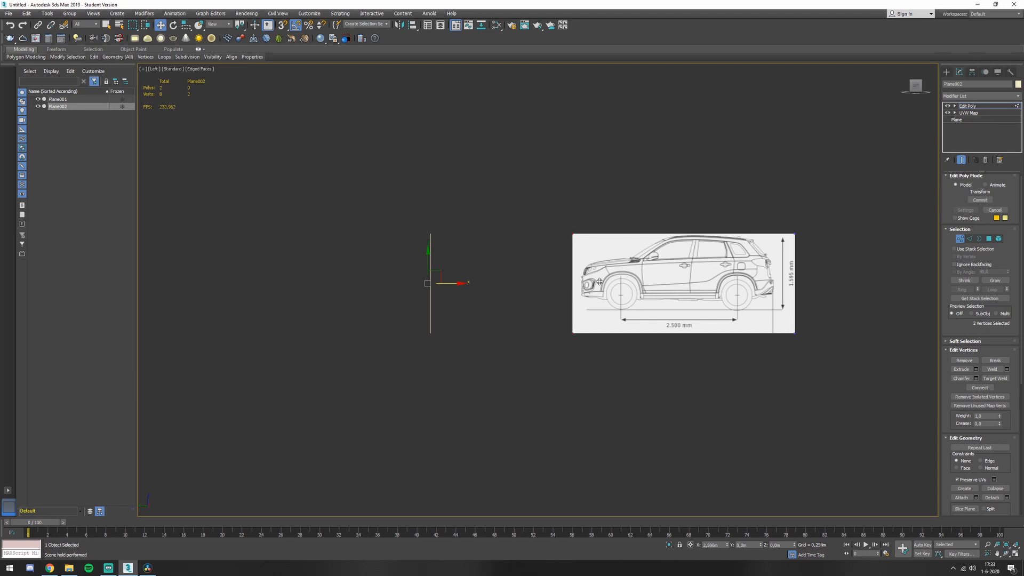
- Centre the side-view plane's pivot using Affect Pivot Only and Center to Object
click(960, 106)
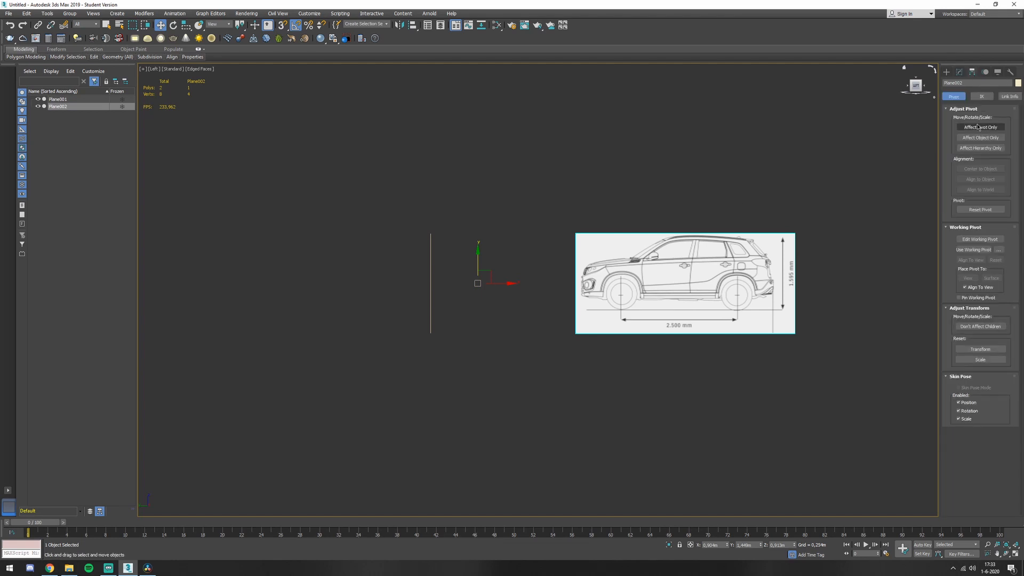
click(979, 126)
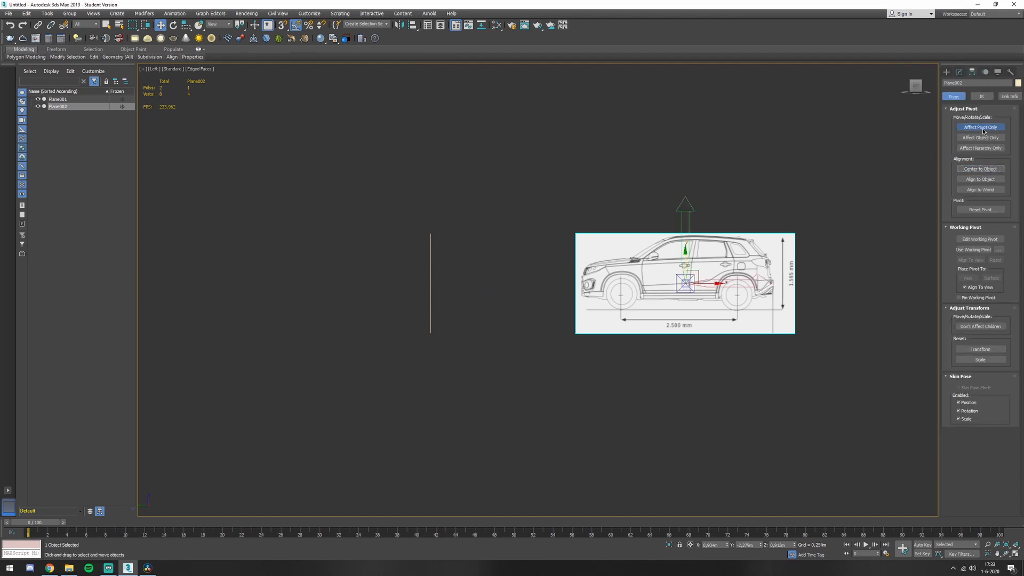
click(980, 127)
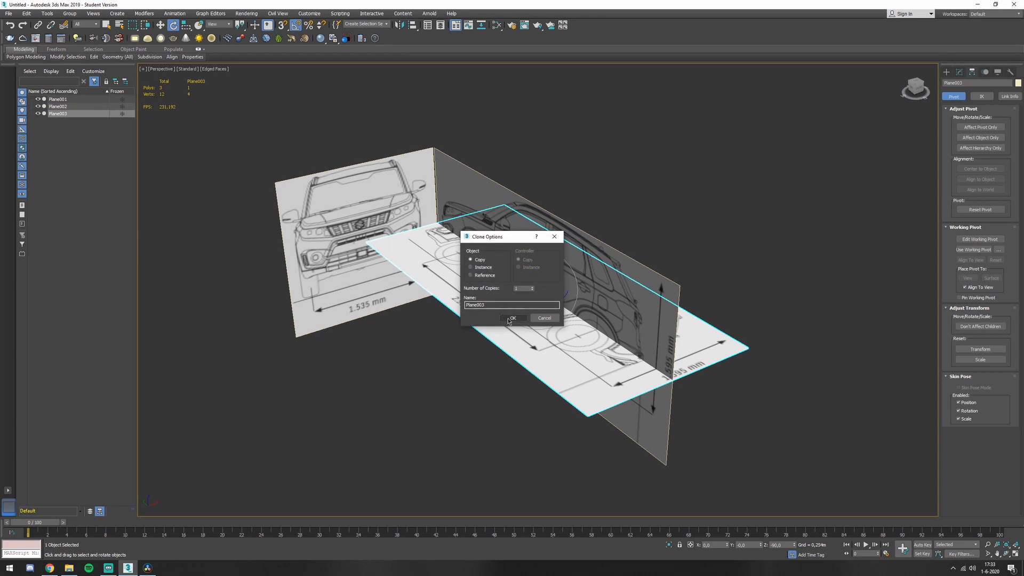
- Confirm Copy in Clone Options to create Plane003 lying flat as the floor
click(512, 318)
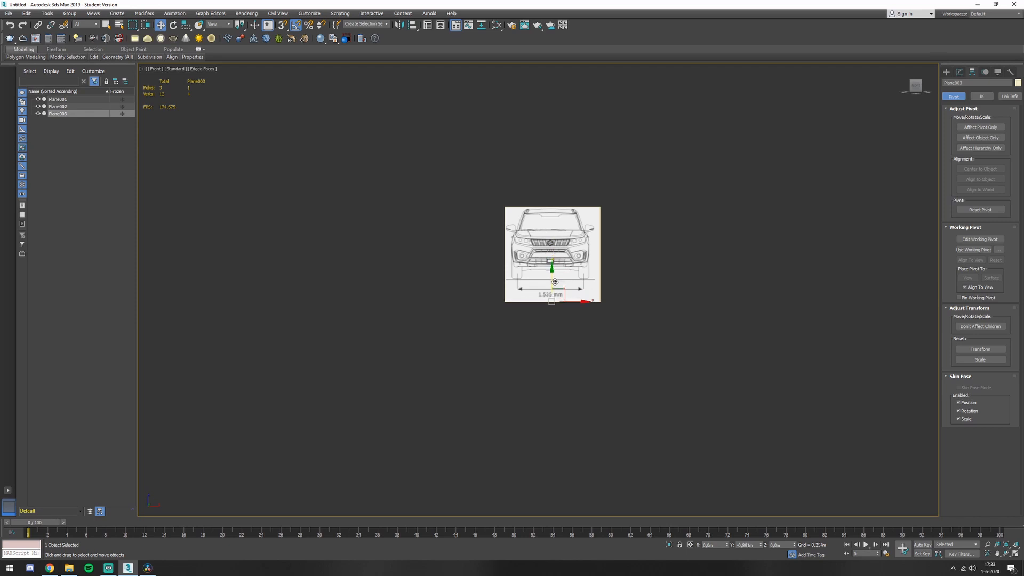
- Crop the floor plane's Edit Poly vertices so it shows the Vitara top view
scroll(up, 3)
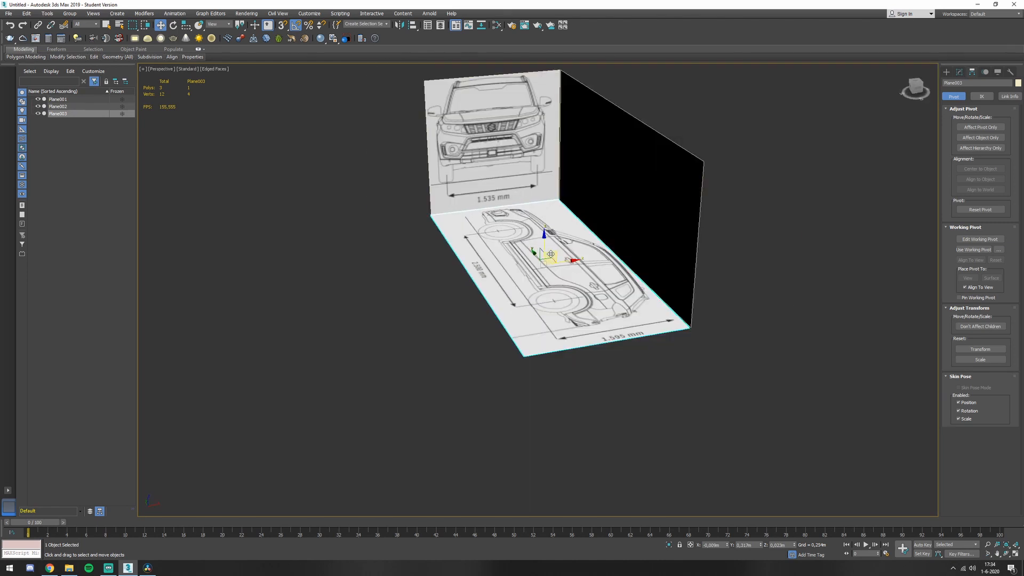
click(959, 72)
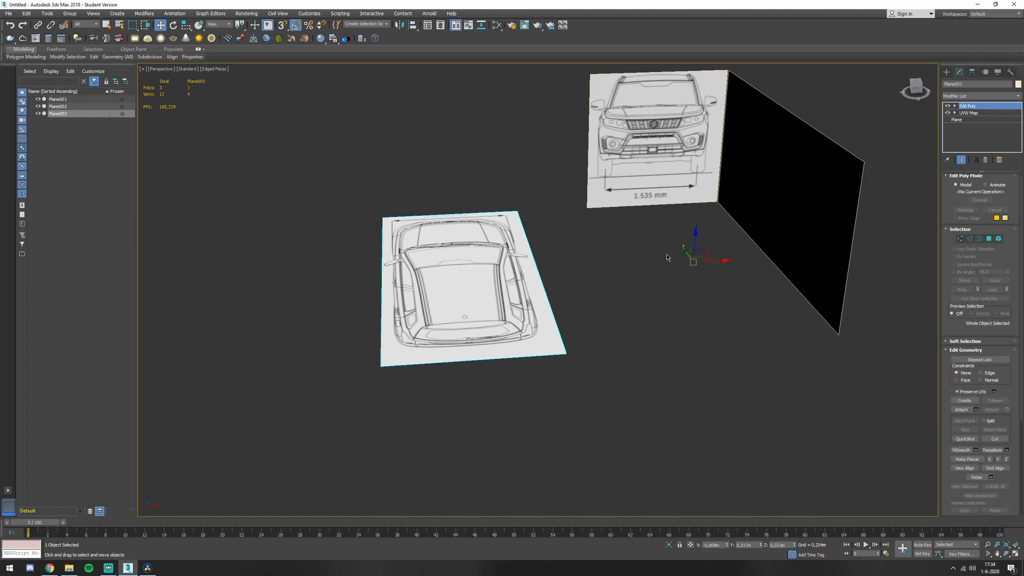
click(973, 72)
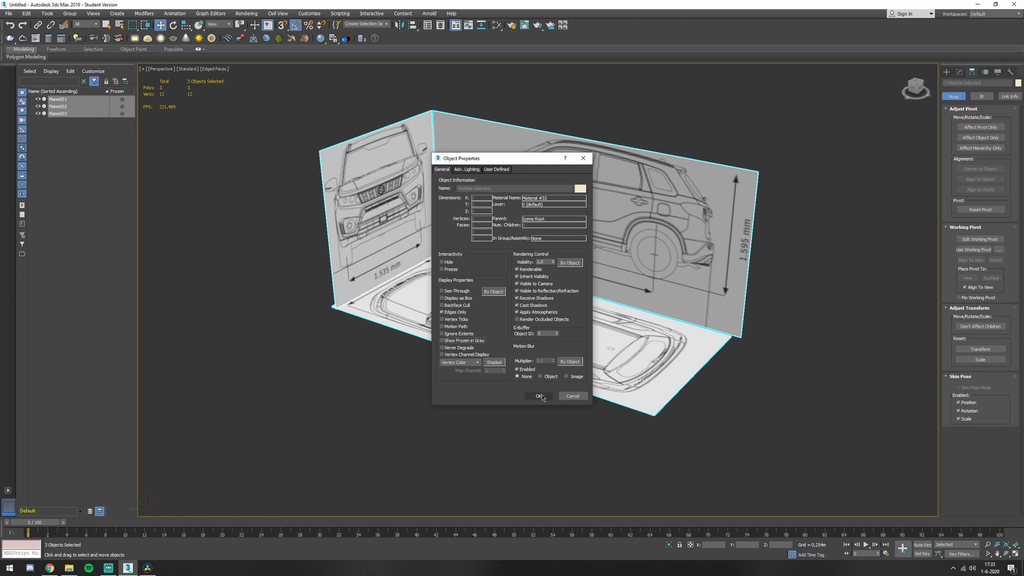
- Turn off Show Frozen in Gray and freeze the three blueprint planes in place
click(538, 395)
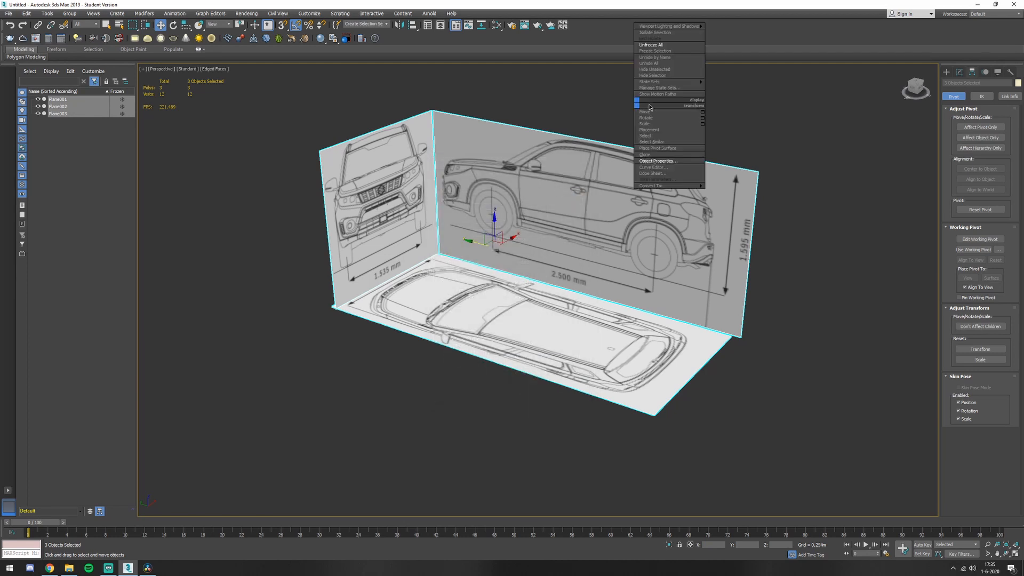
click(659, 89)
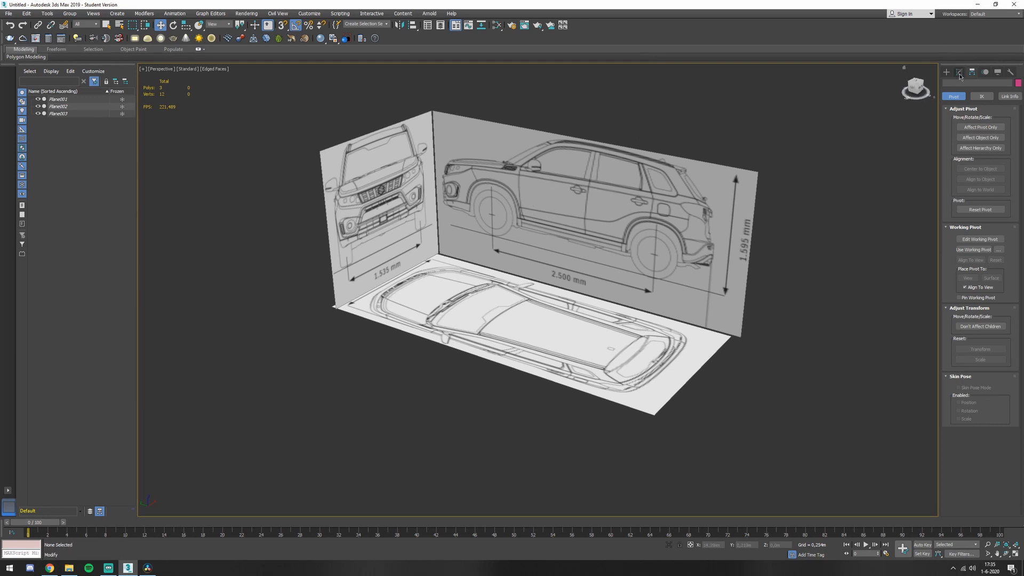
click(959, 72)
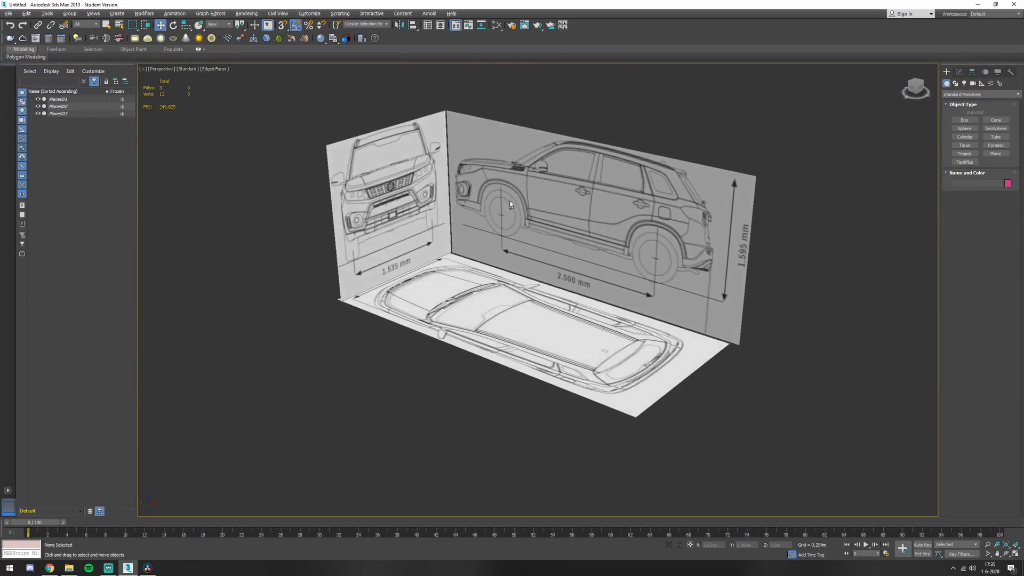
mouse_move(682, 126)
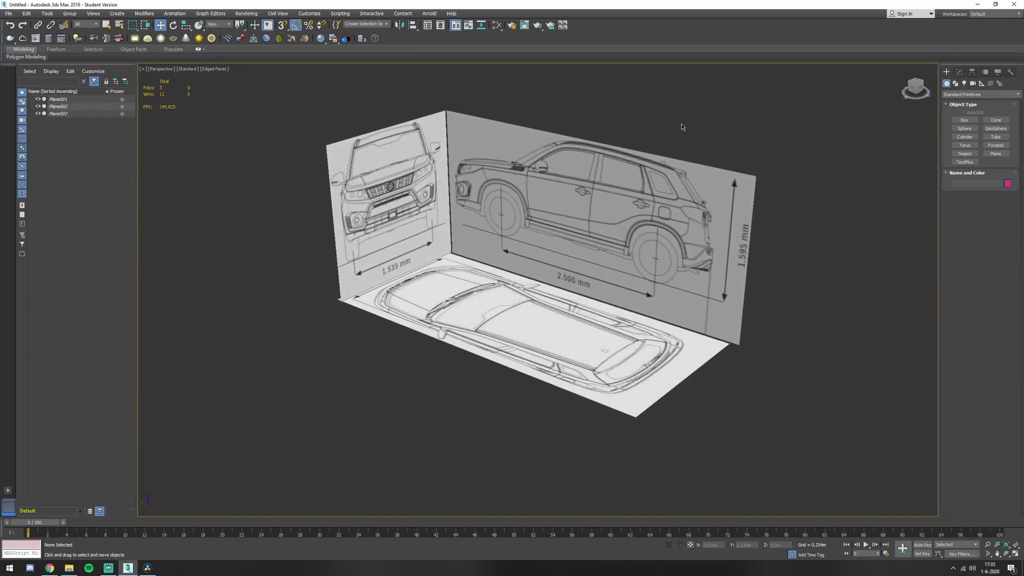